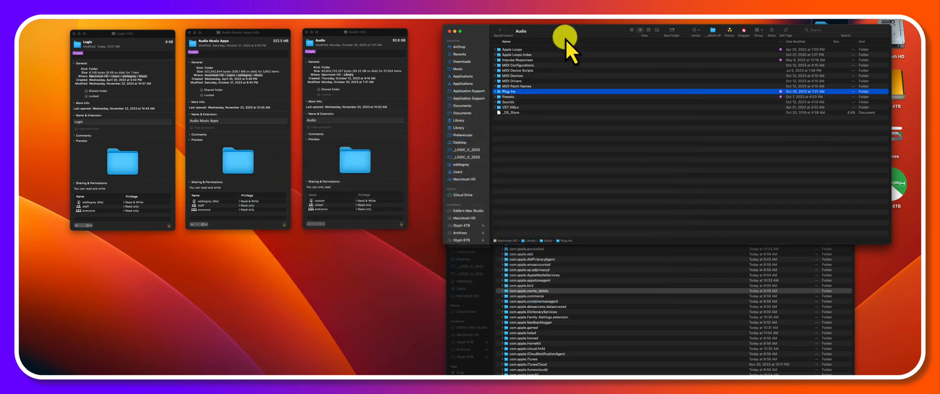
Browse the Apple Loops Index and Impulse Responses folders, then move to Plug-Ins.
left_click(513, 49)
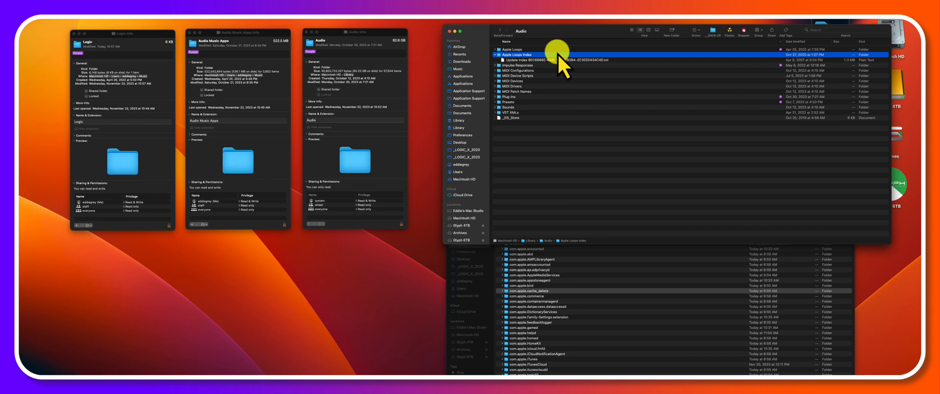
left_click(497, 55)
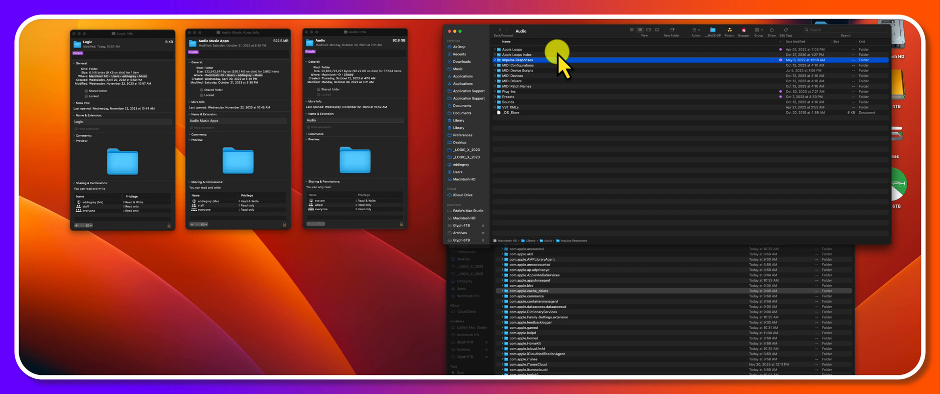
left_click(517, 65)
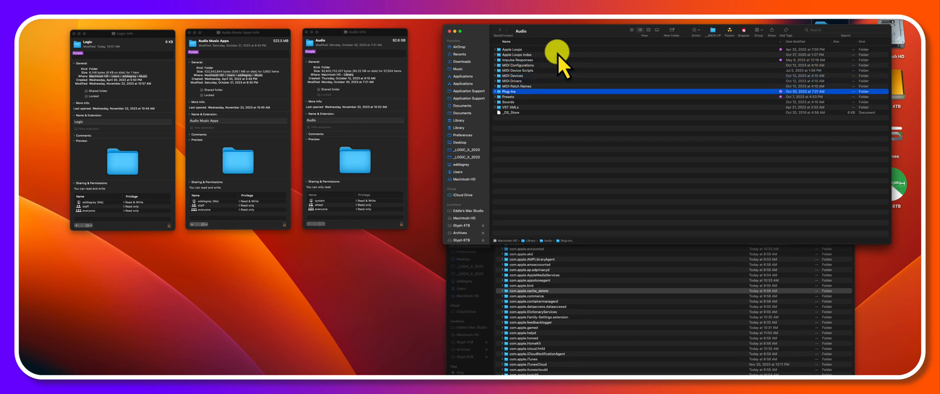
Expand Plug-Ins and Components, view Comp VCA-65 and Delay BRIGADE, then collapse Components.
left_click(495, 92)
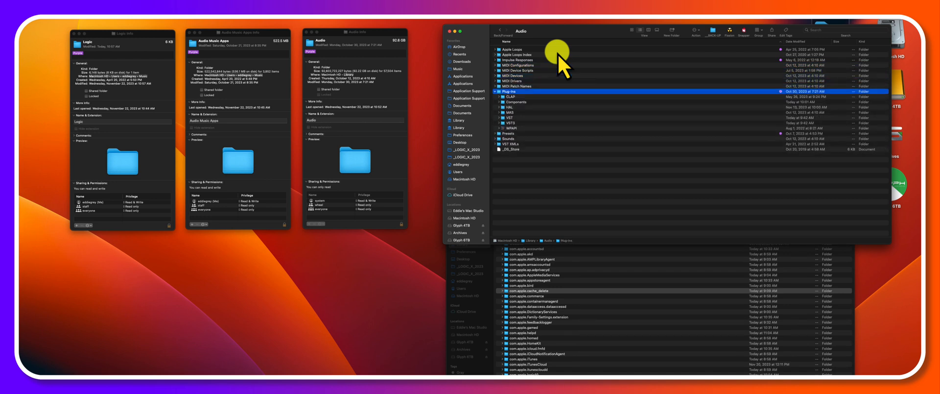
left_click(515, 102)
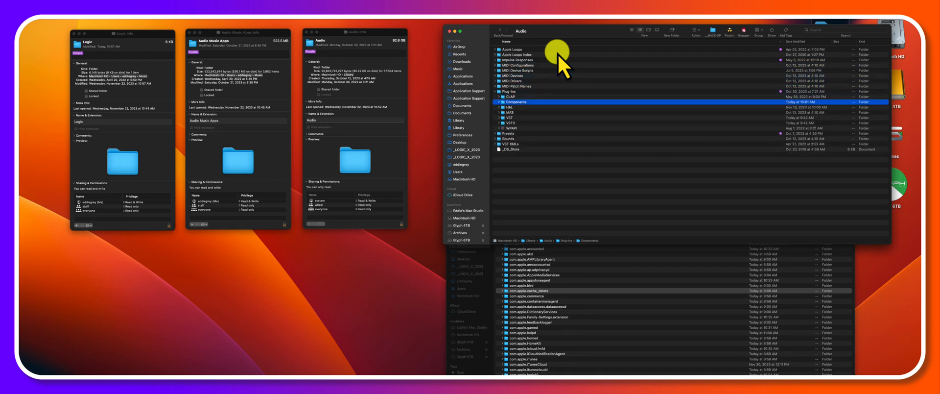
left_click(499, 102)
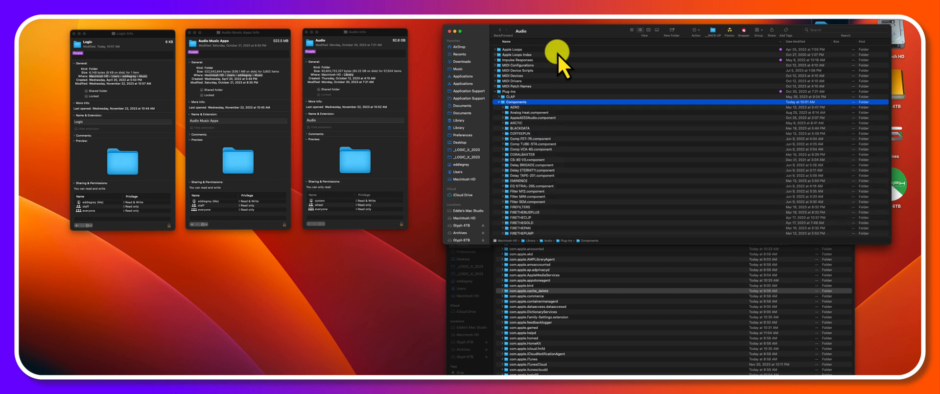
left_click(526, 149)
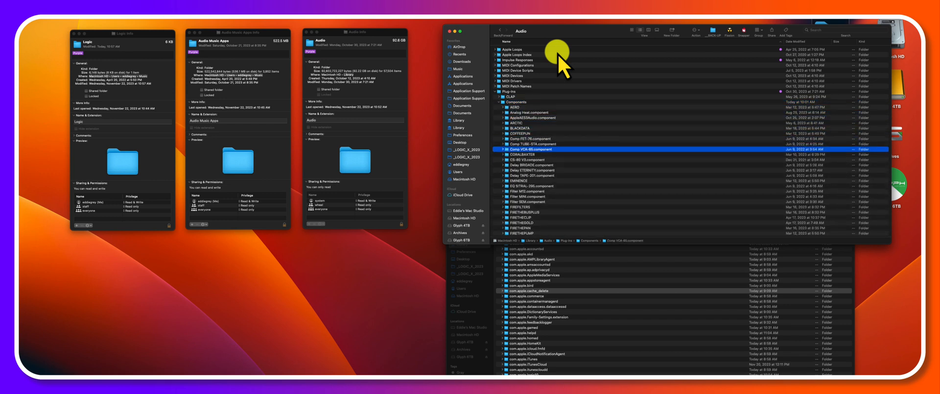
left_click(532, 164)
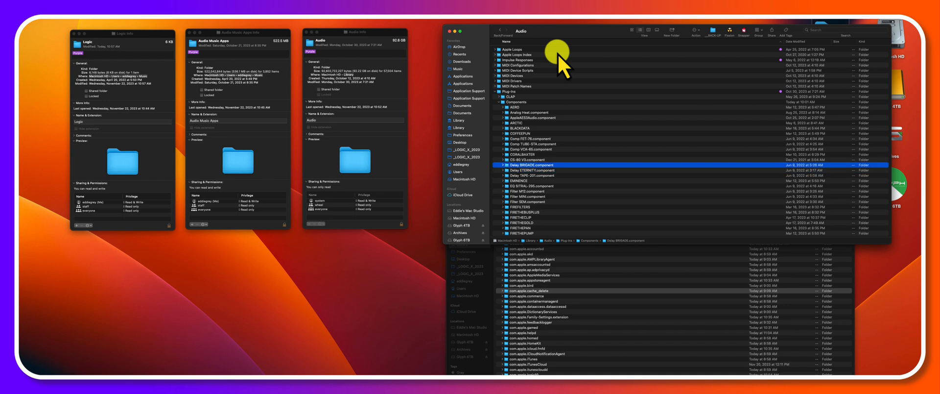
left_click(499, 102)
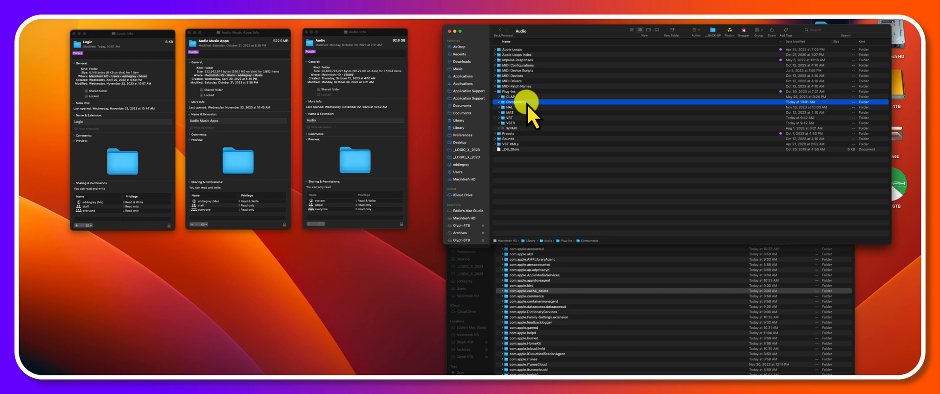
Open the song's project folder in Finder and launch Logic Pro from the Dock.
left_click(510, 91)
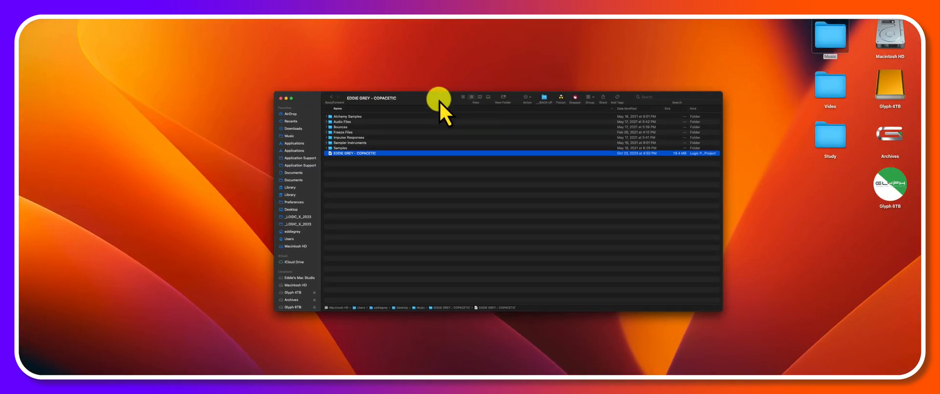
mouse_move(498, 364)
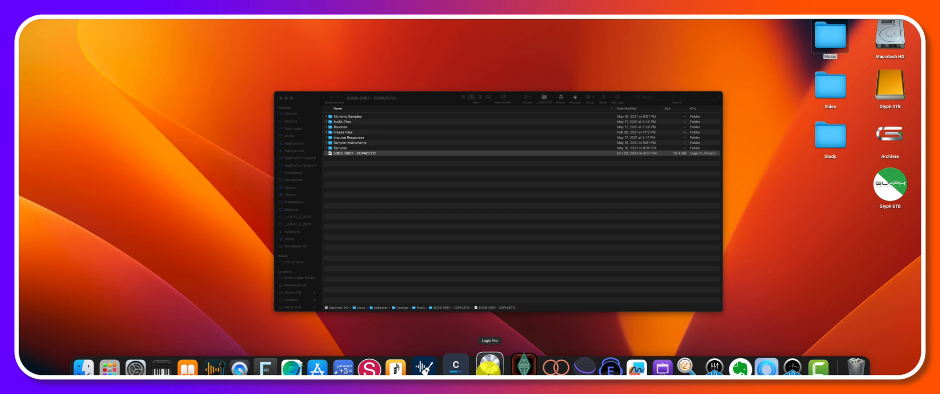
left_click(489, 367)
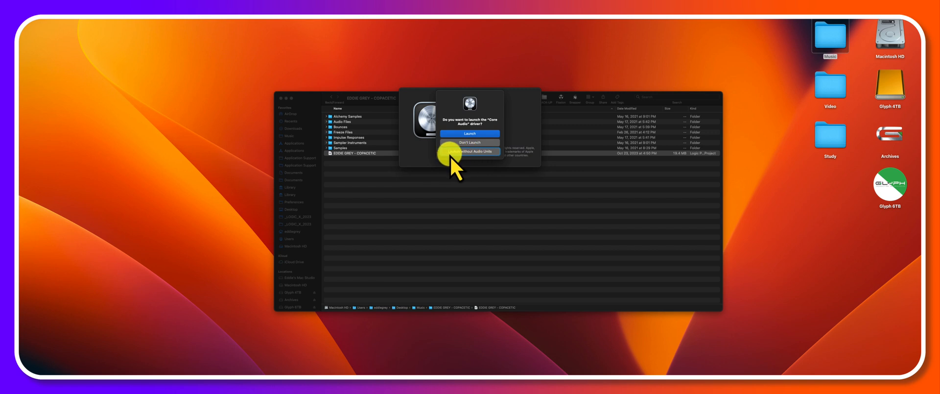
mouse_move(470, 152)
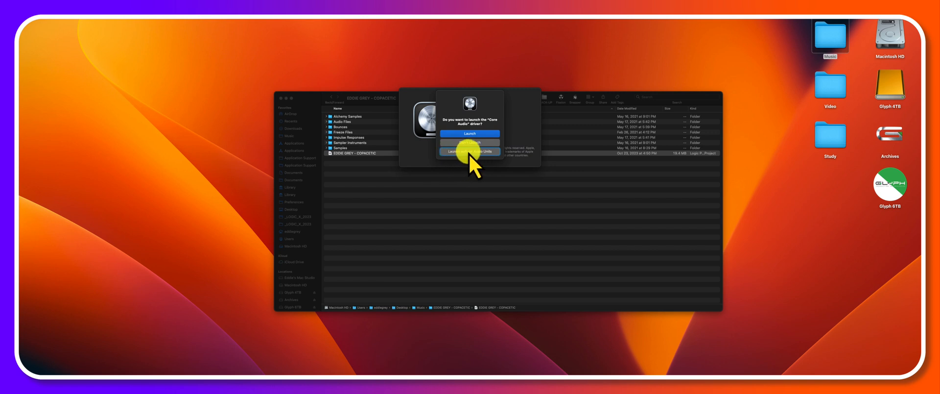
Launch without Audio Units into the most recent project and dismiss the audio interface alert.
left_click(470, 134)
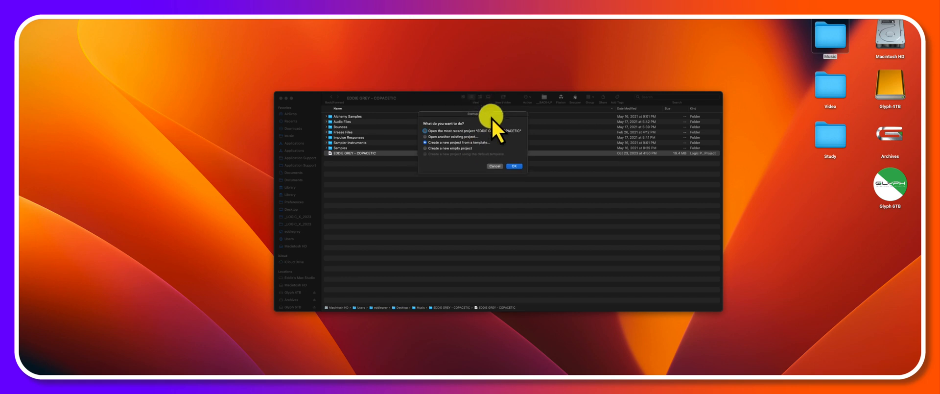
left_click(514, 166)
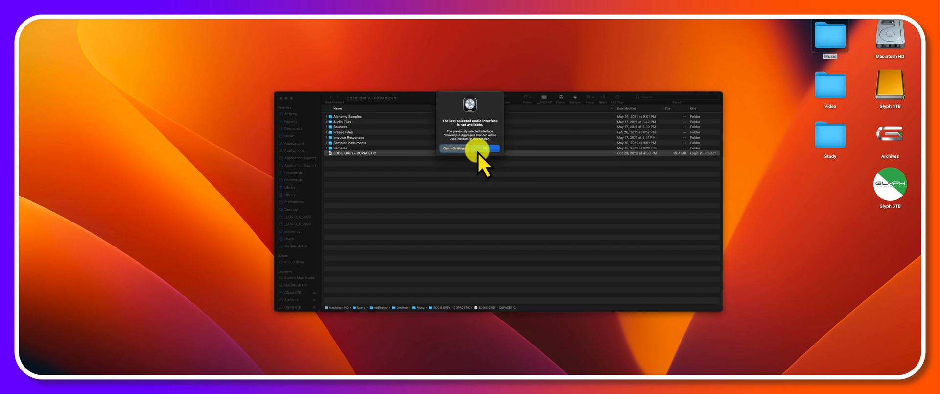
left_click(489, 148)
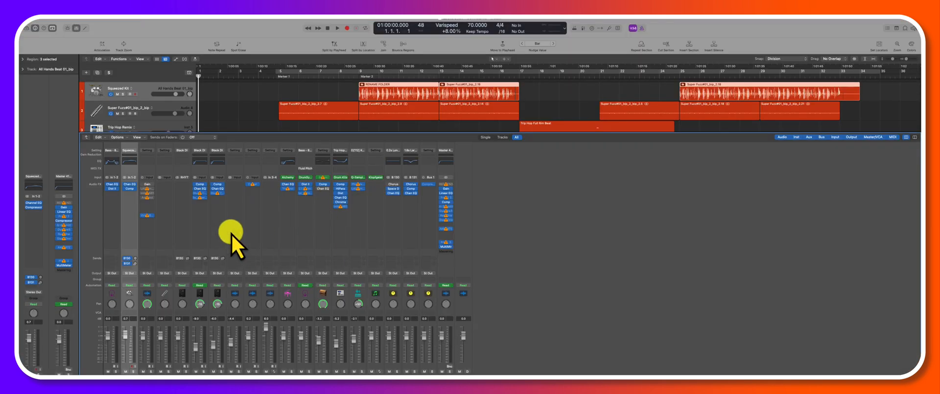
mouse_move(188, 202)
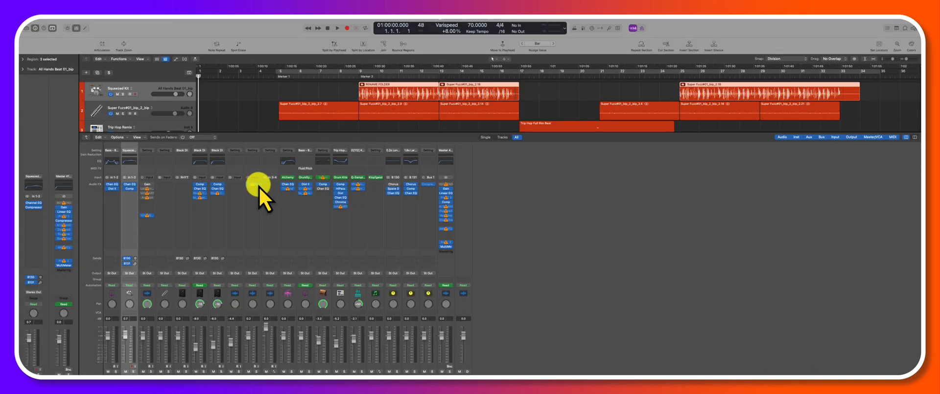
Close the Mixer pane to reveal the song's full arrangement of tracks and regions.
left_click(254, 177)
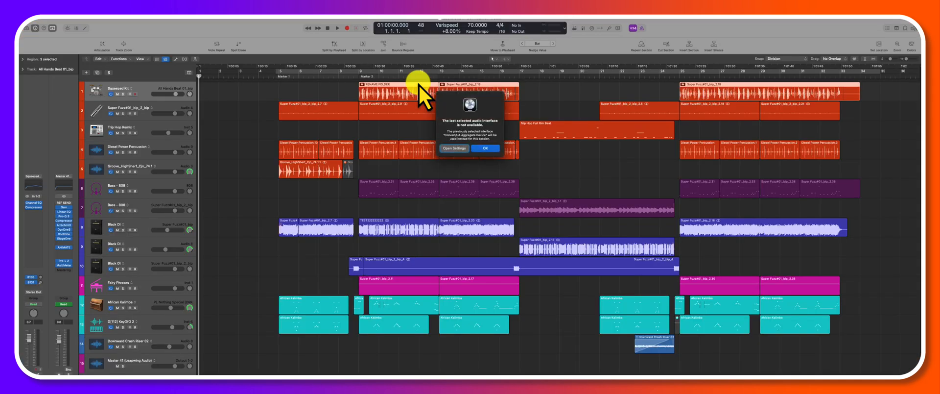
Dismiss the audio interface alert and browse the Loop Browser's Sound Packs list.
left_click(486, 149)
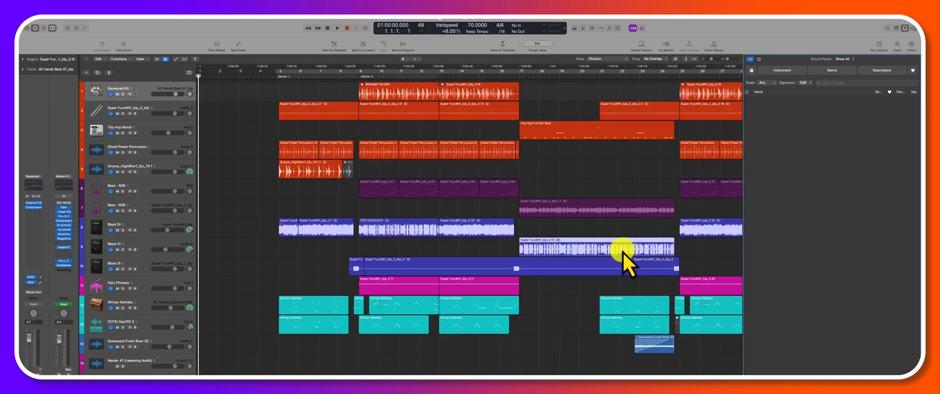
left_click(845, 59)
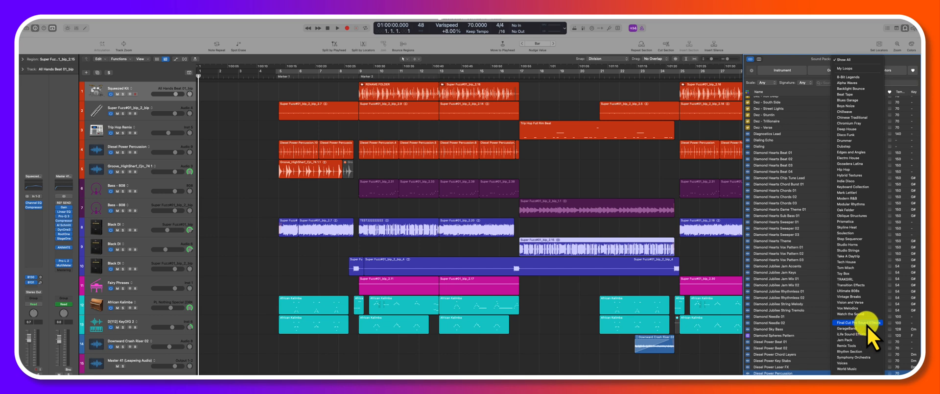
left_click(853, 322)
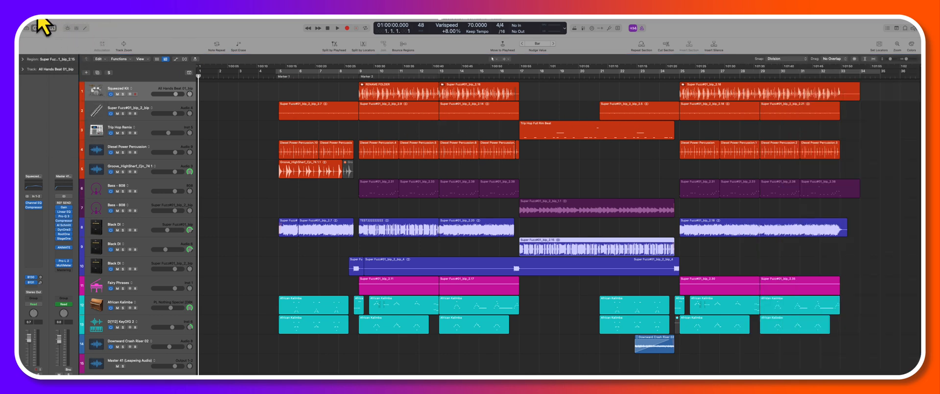
left_click(46, 27)
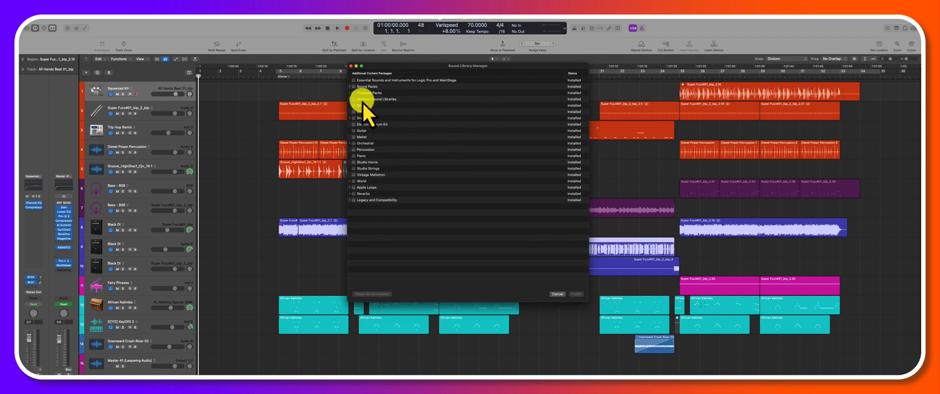
left_click(369, 93)
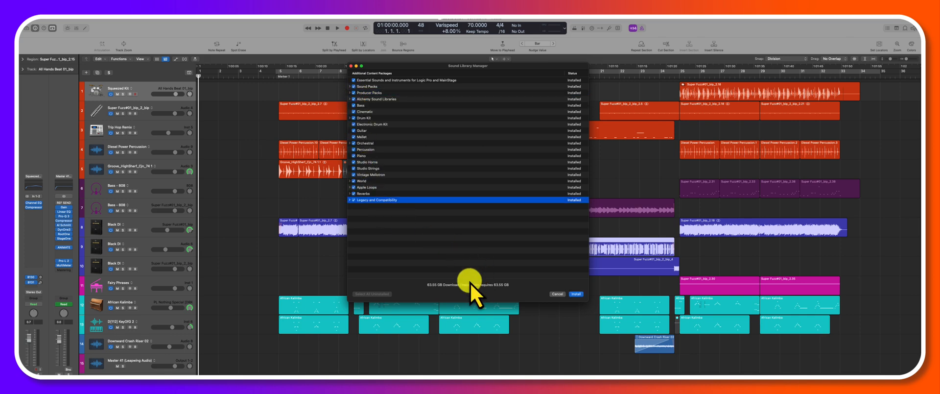
mouse_move(435, 302)
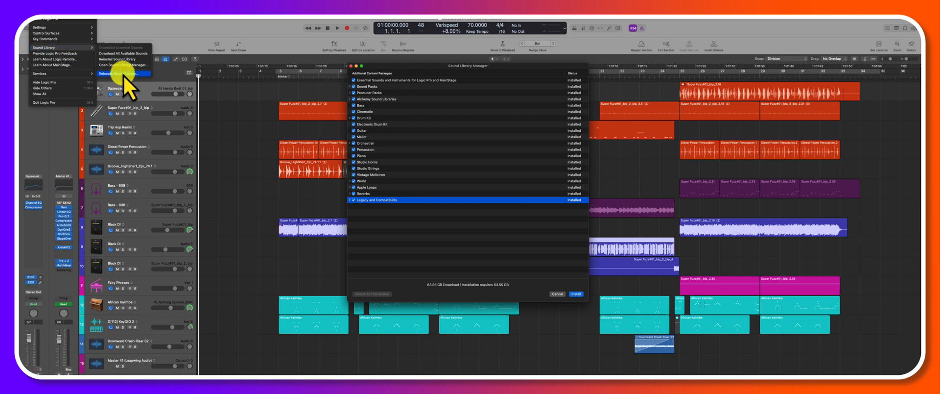
left_click(576, 294)
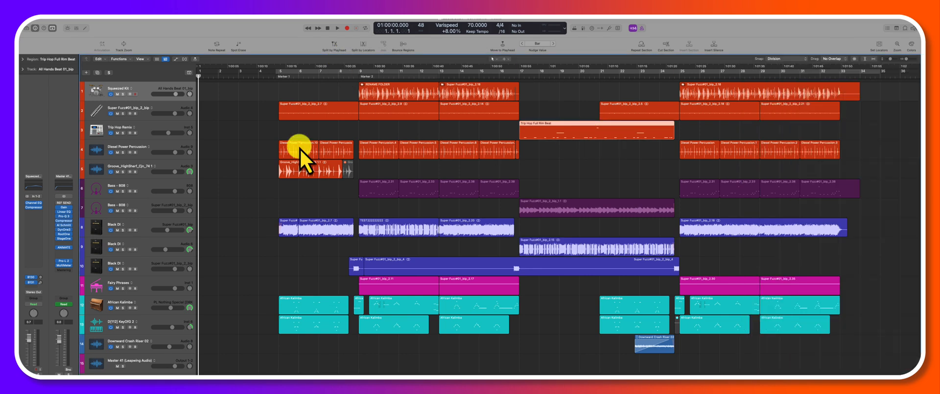
Hide the Inspector and open the Plug-in Manager from Logic Pro Settings.
left_click(137, 129)
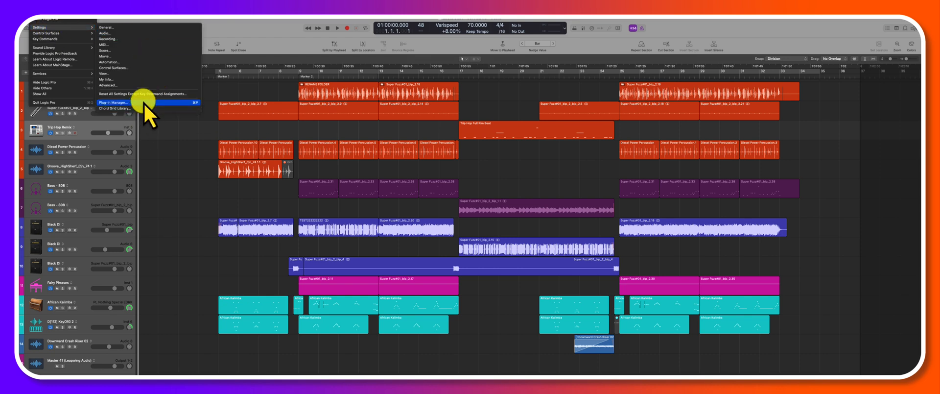
left_click(113, 102)
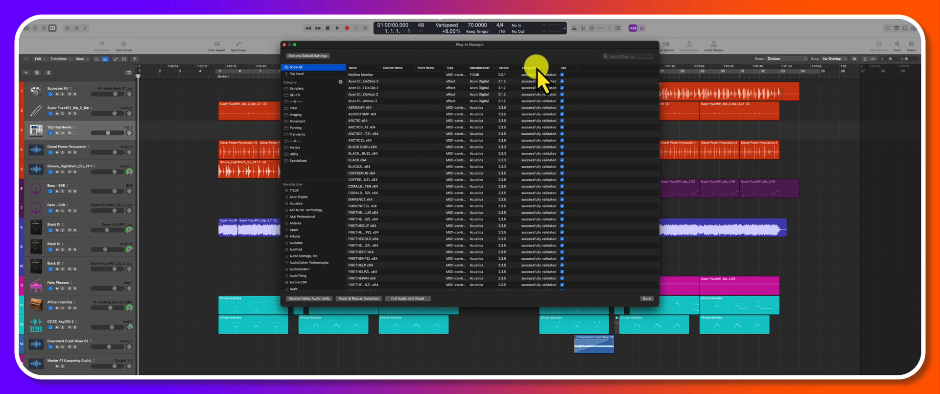
Scroll the Plug-in Manager list down to the three failed Soundtheory Gullfoss entries.
scroll("down", 3)
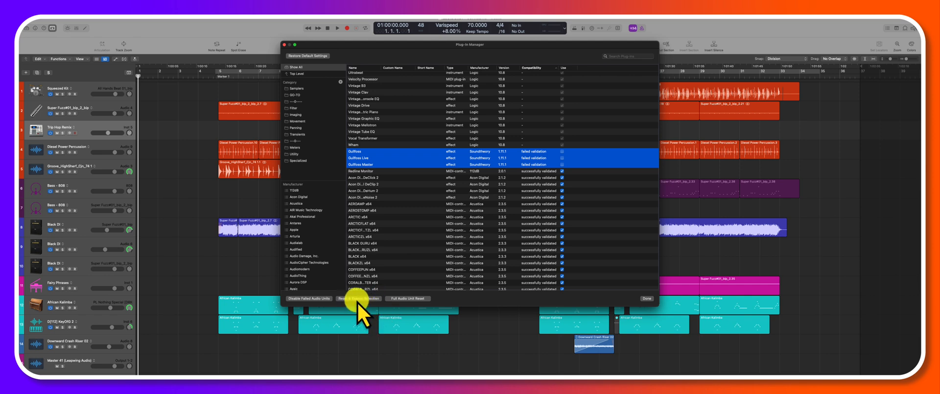
mouse_move(398, 303)
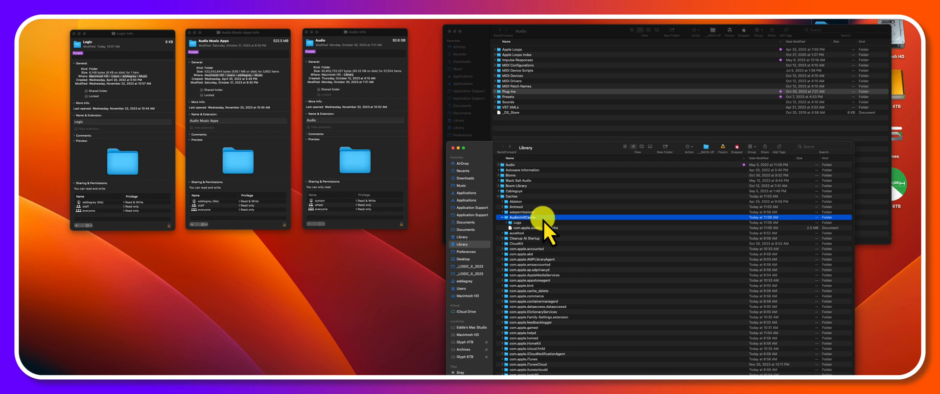
Select the AudioUnitCache folder in Caches and open its Get Info window.
left_click(521, 217)
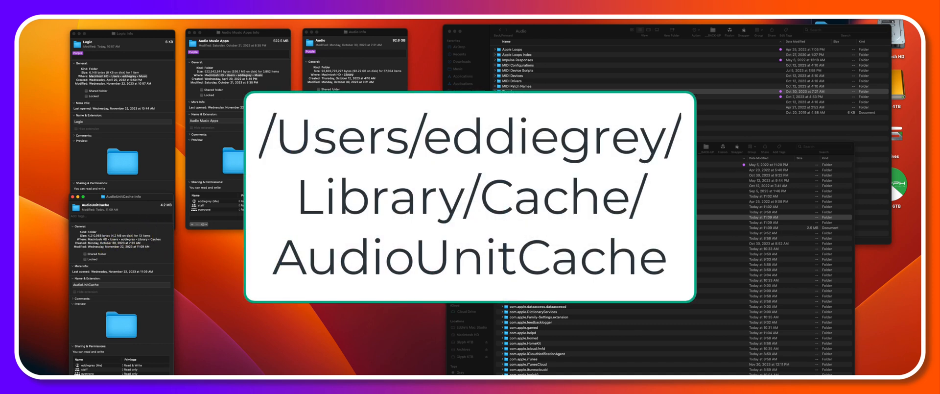
left_click(783, 227)
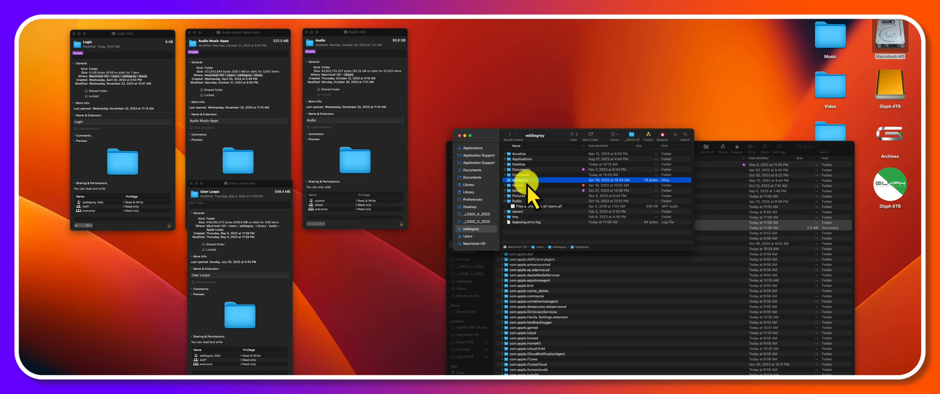
mouse_move(531, 188)
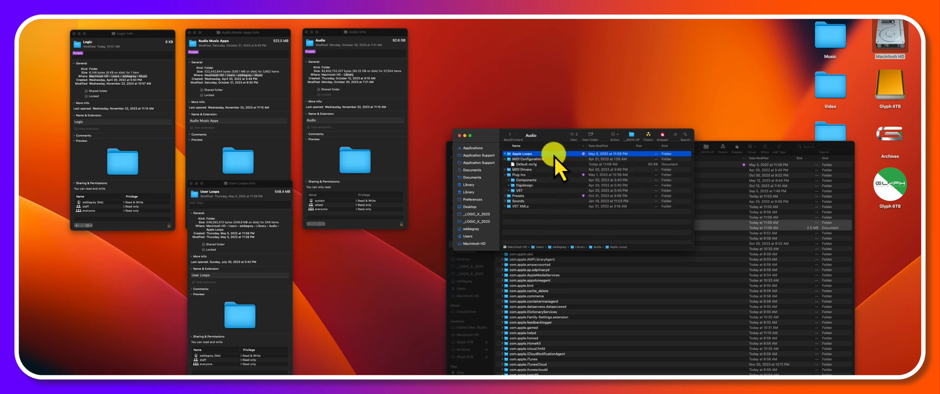
Expand the Apple Loops folder in Library > Audio to reveal User Loops.
left_click(522, 158)
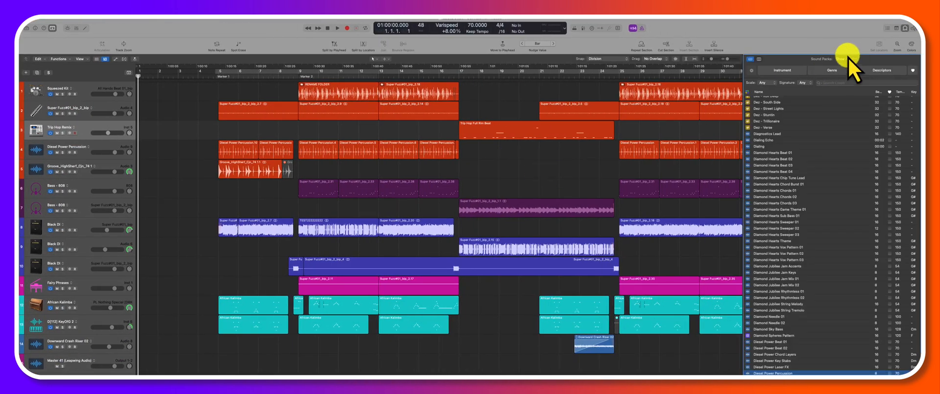
Filter the Loop Browser's Sound Packs to My Loops and scroll through the user loops.
left_click(855, 59)
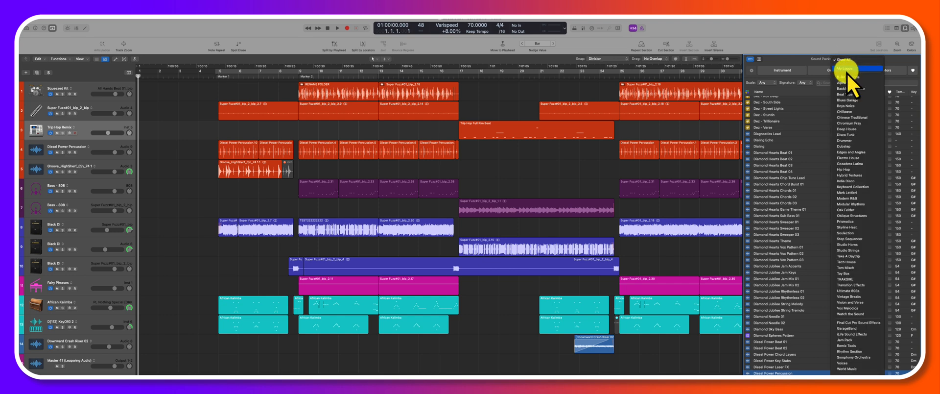
left_click(845, 67)
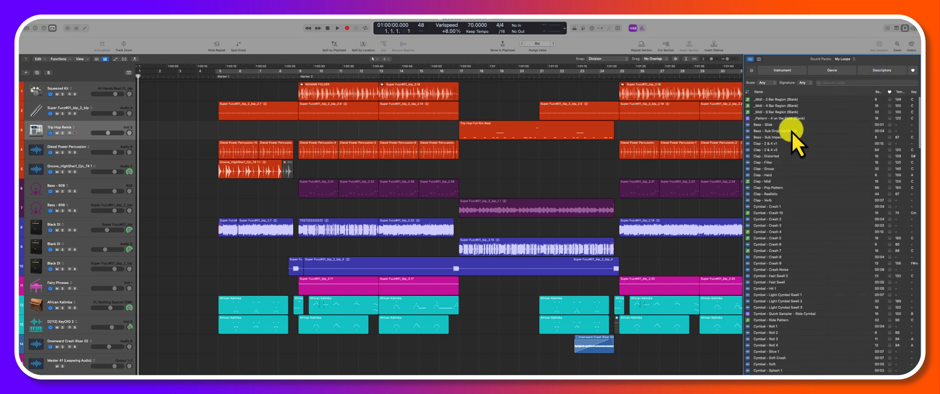
scroll("down", 3)
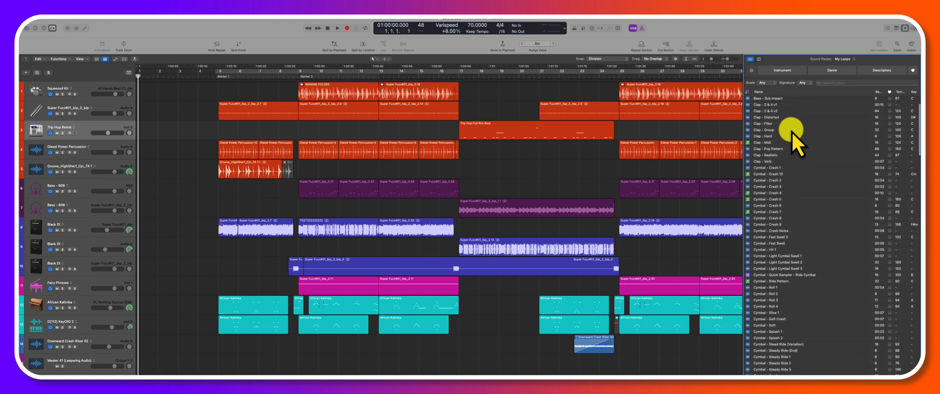
scroll("down", 3)
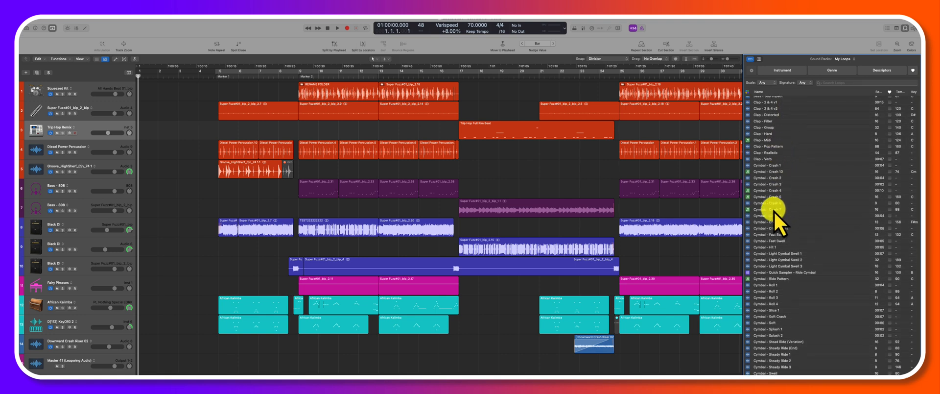
scroll("down", 3)
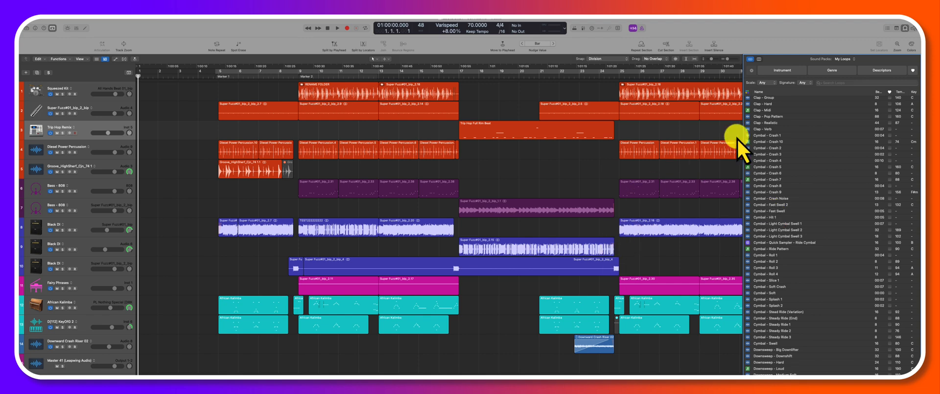
scroll("down", 3)
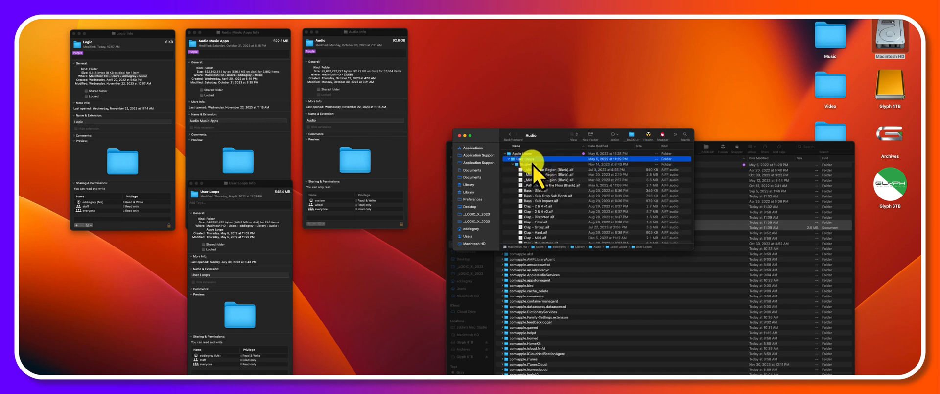
Select the User Loops folder in Finder to reveal its loop files.
left_click(539, 169)
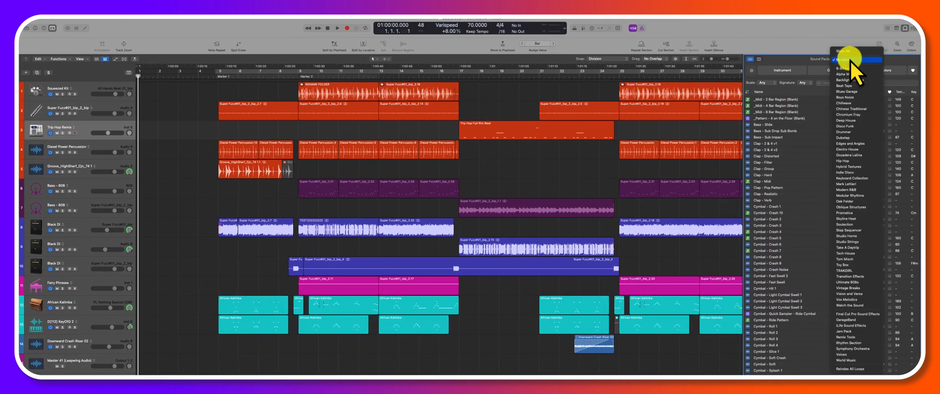
Show My Loops and scroll down to the riser, shaker, shimmer and snare loops.
left_click(849, 60)
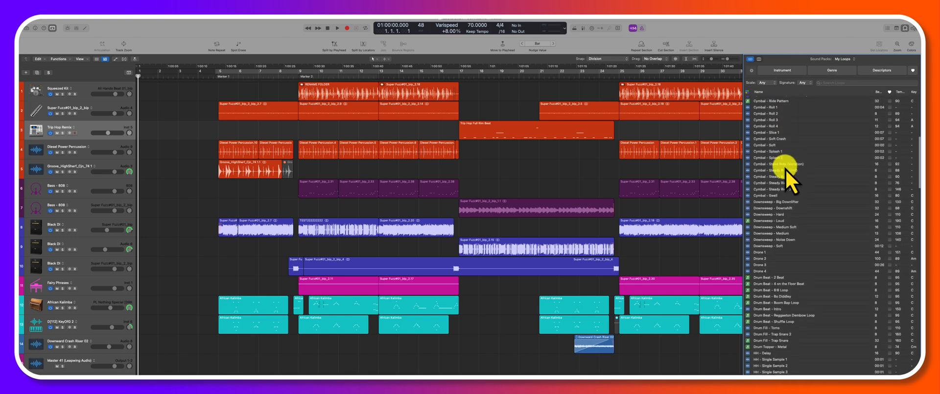
scroll("down", 3)
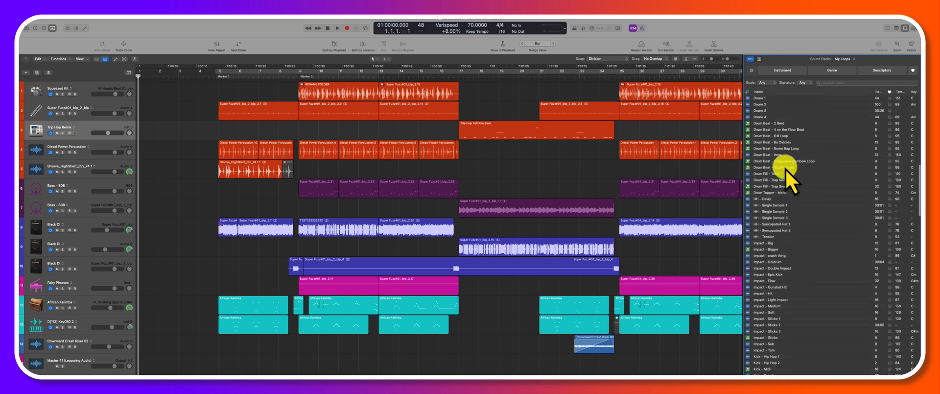
scroll("down", 3)
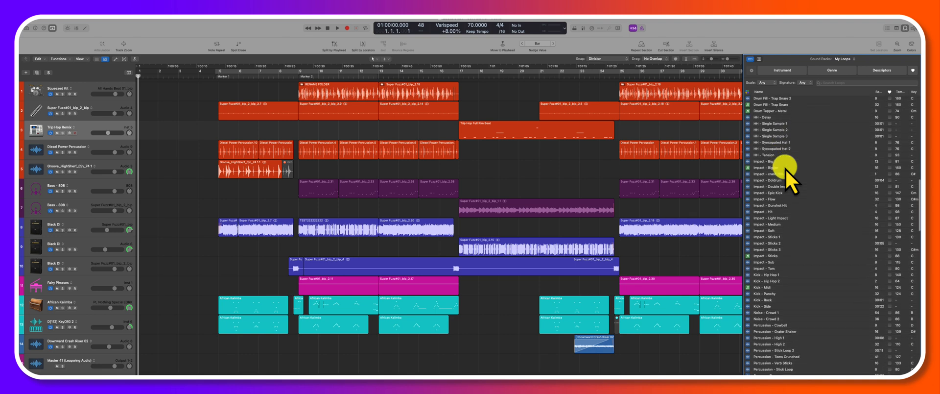
scroll("down", 3)
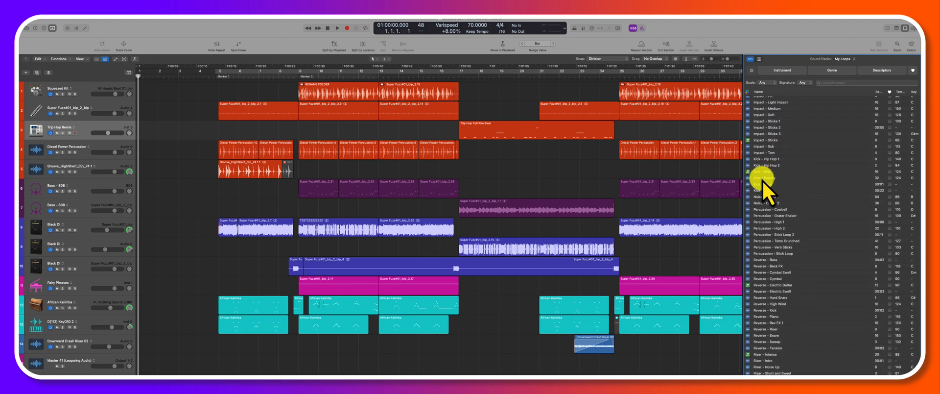
scroll("down", 3)
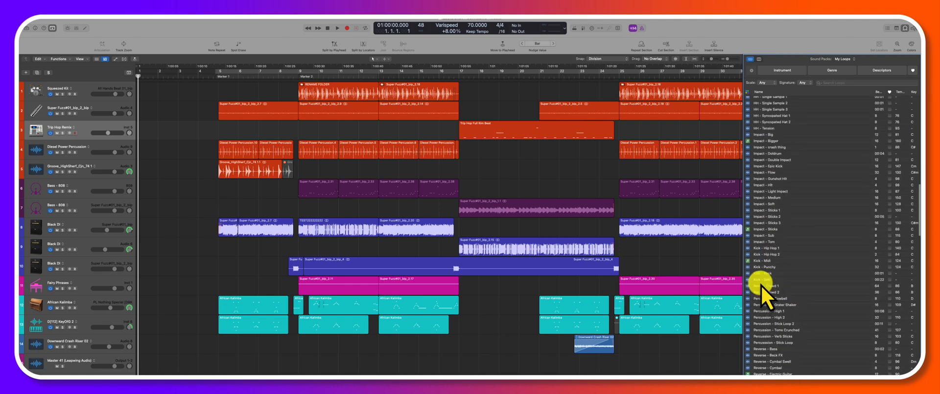
scroll("down", 3)
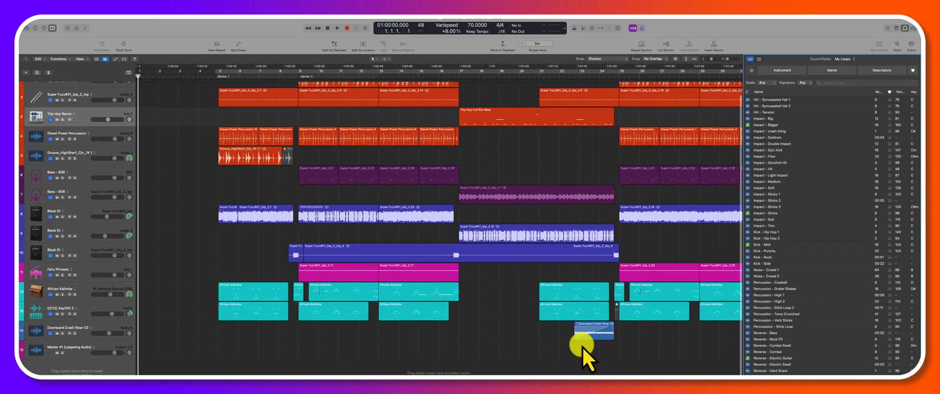
scroll("down", 3)
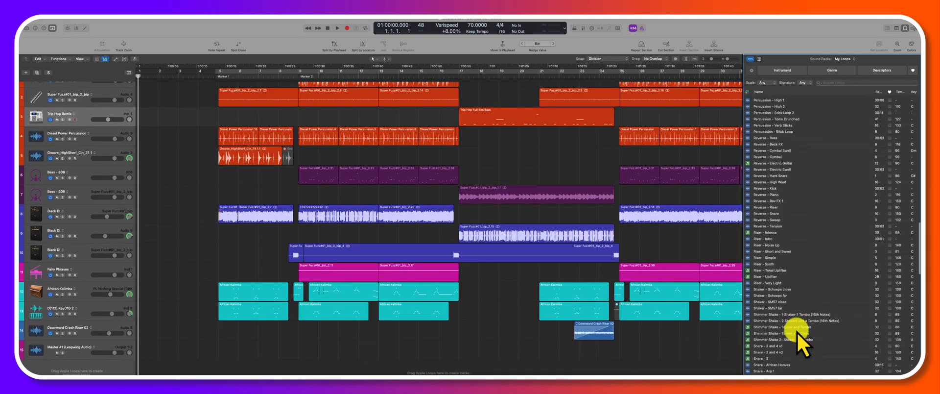
scroll("down", 3)
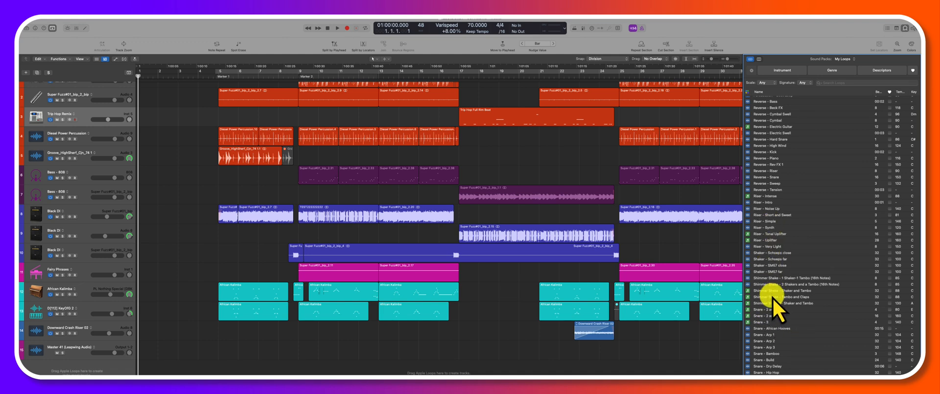
Drag Shimmer Shake onto a new track, confirm Create, and open its Kontakt instrument.
left_click_drag(779, 297, 462, 369)
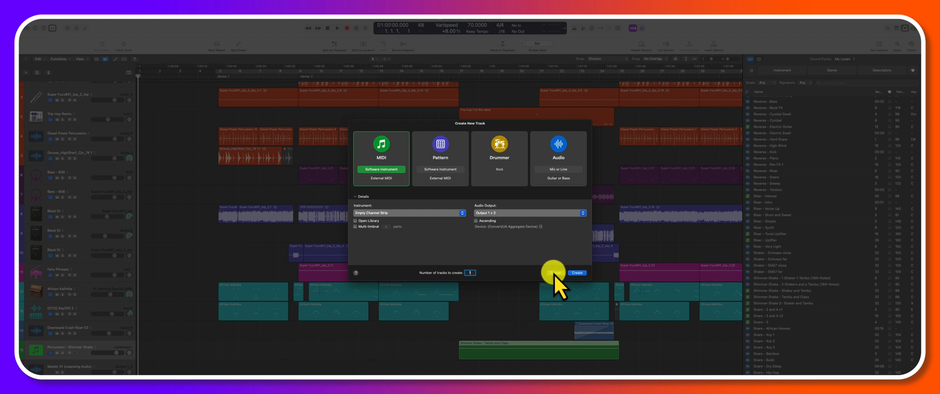
left_click(577, 273)
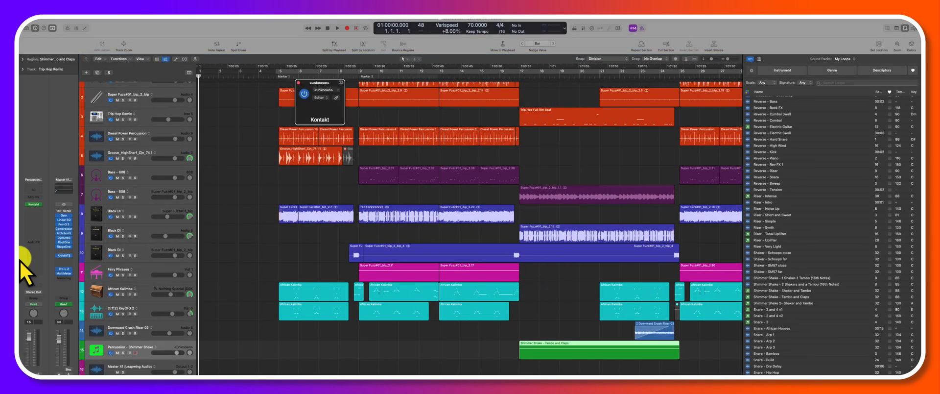
left_click(321, 98)
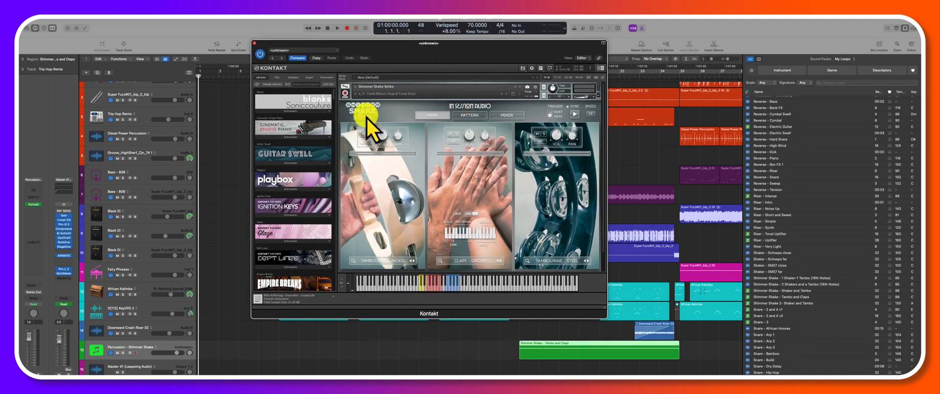
mouse_move(491, 120)
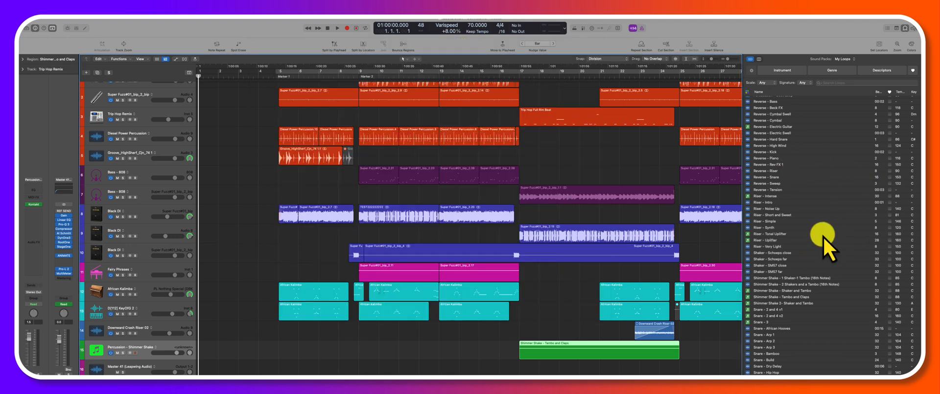
mouse_move(836, 118)
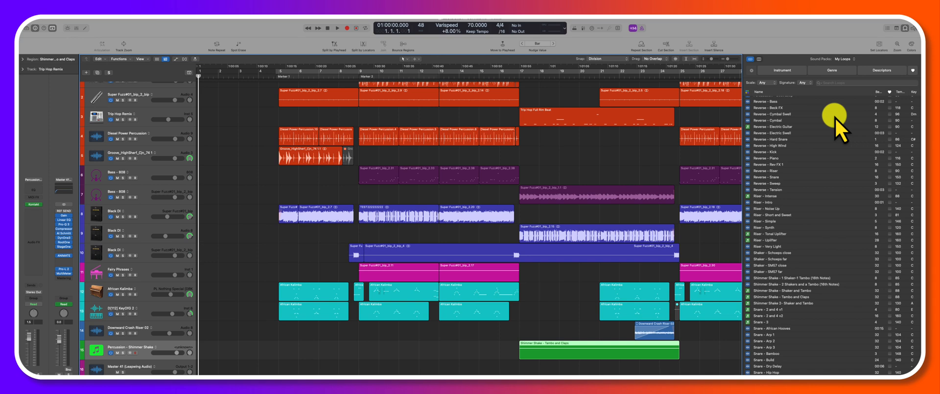